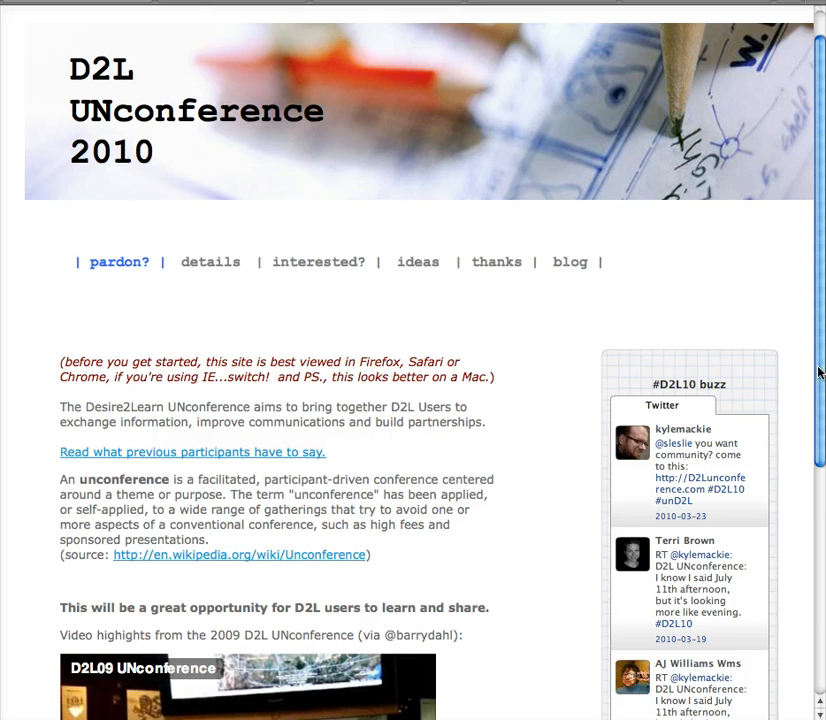
Scroll to the embedded 2009 UNconference highlights video and open it on YouTube.
scroll(down, 3)
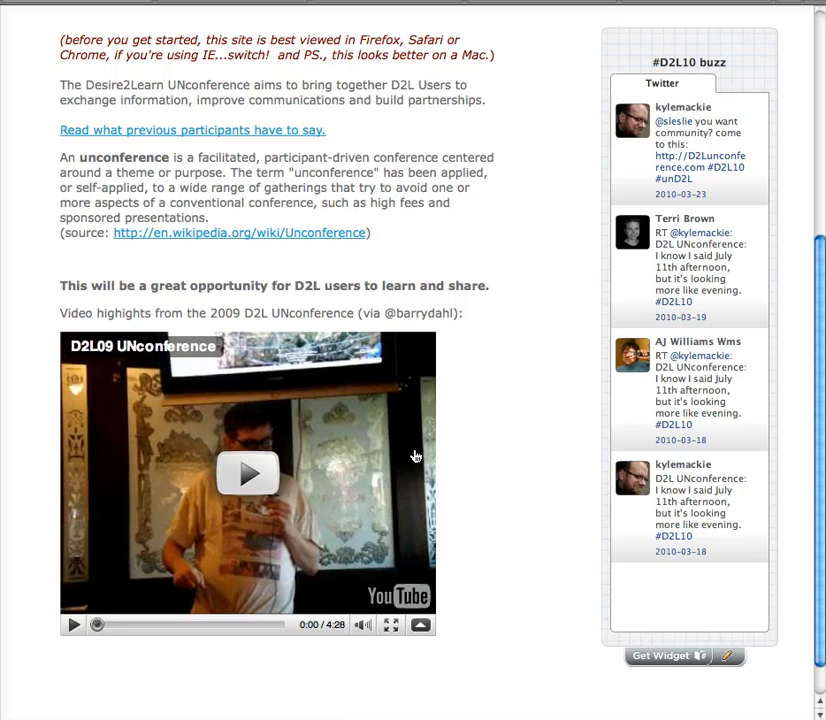
mouse_move(248, 500)
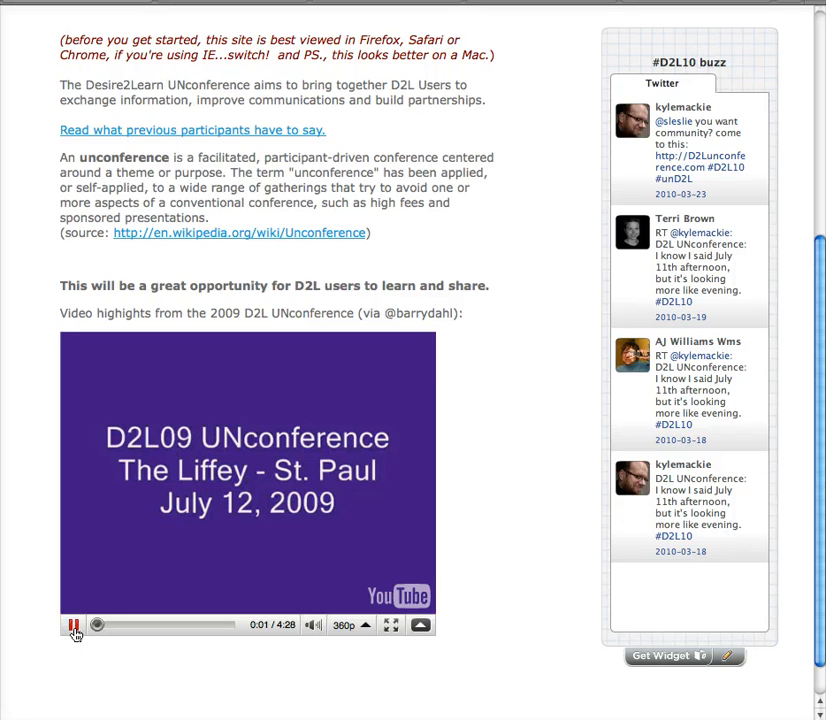
click(74, 624)
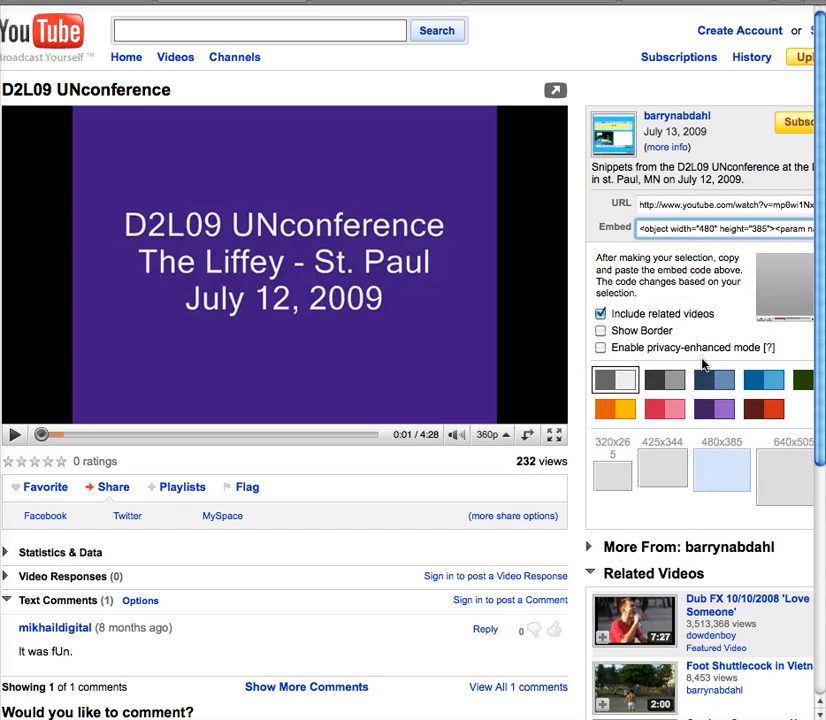
Select the D2L09 video's embed code on YouTube before returning to CourseLink.
click(720, 228)
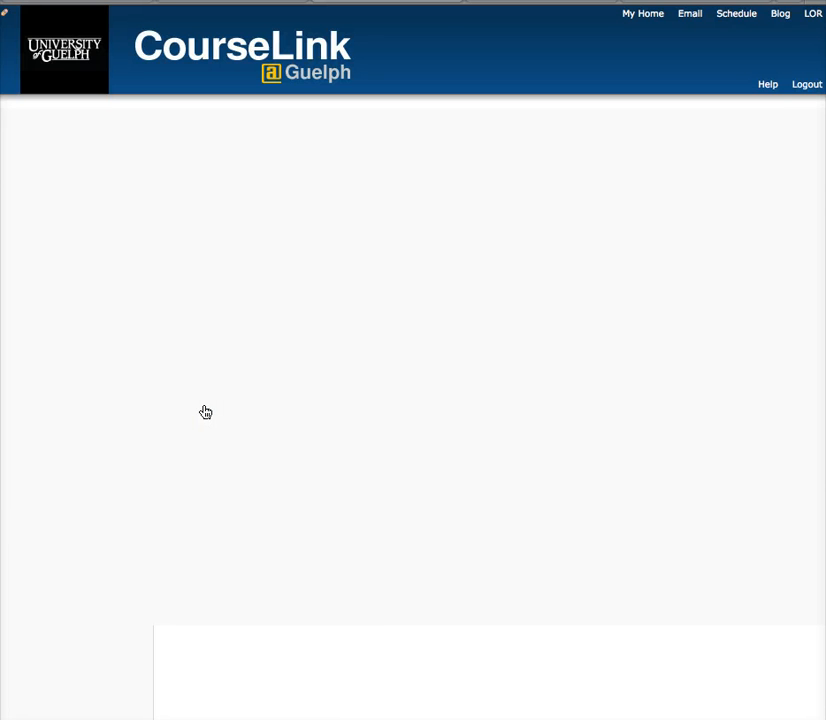
Open the 'art of un-learning' home page text block in Edit Text mode.
click(512, 548)
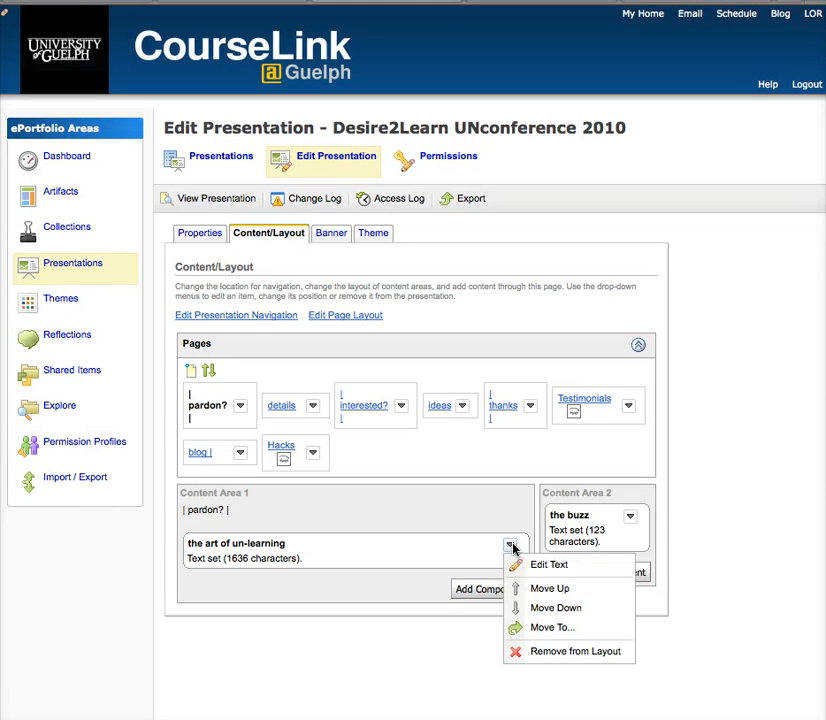
mouse_move(548, 564)
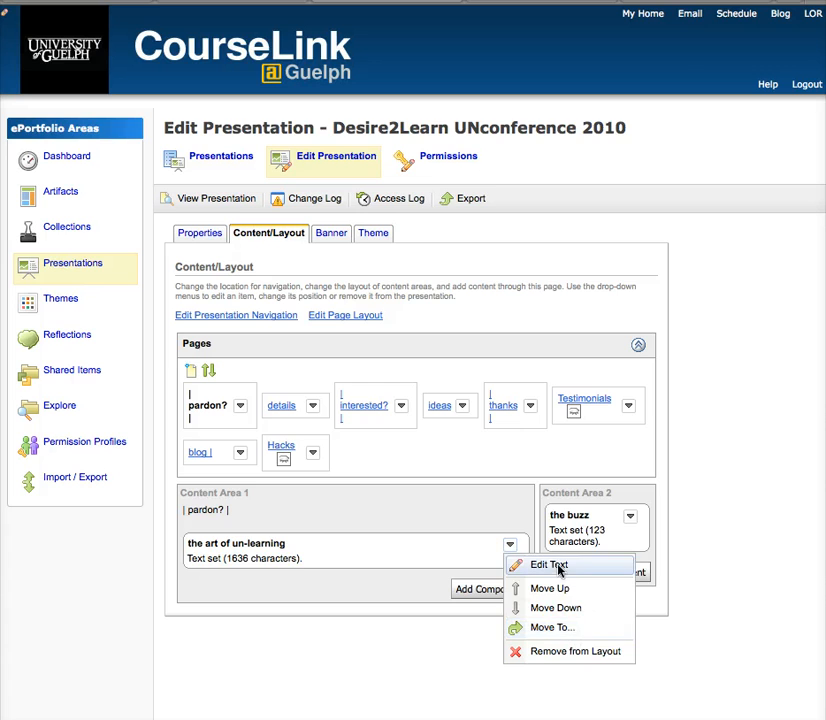
click(548, 564)
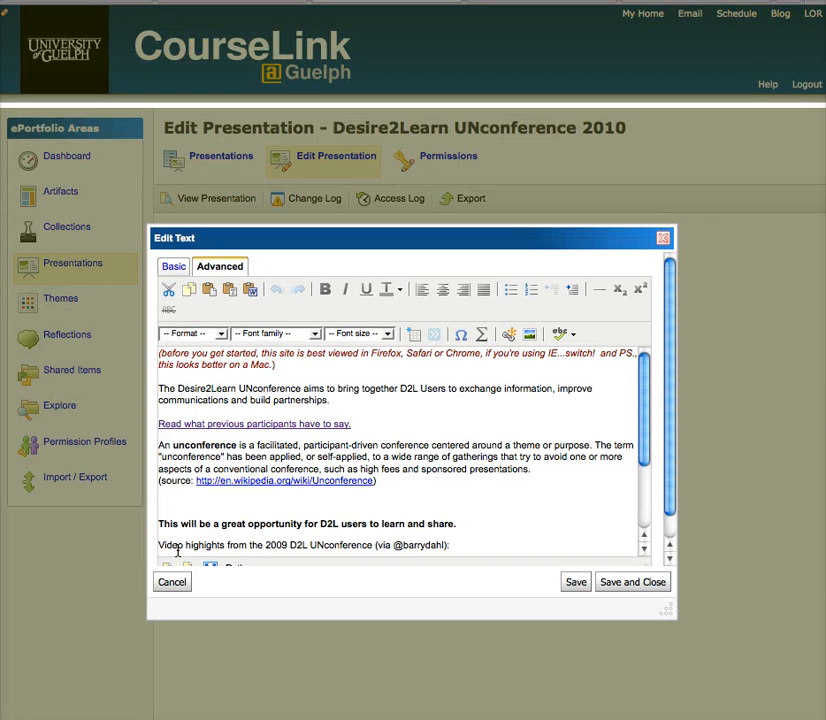
scroll(down, 3)
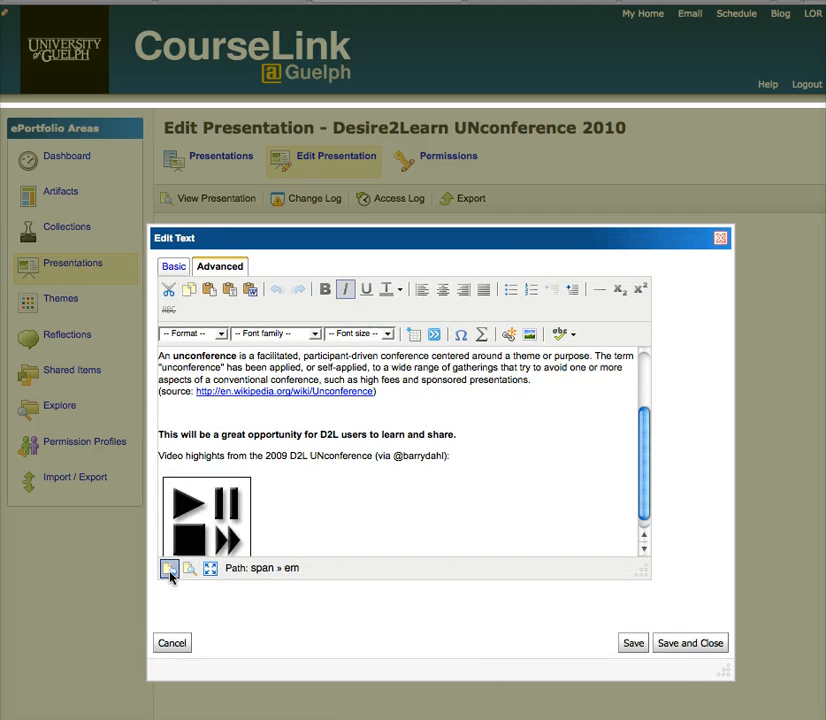
Review the video's object embed code in the HTML source, then cancel without changes.
click(168, 568)
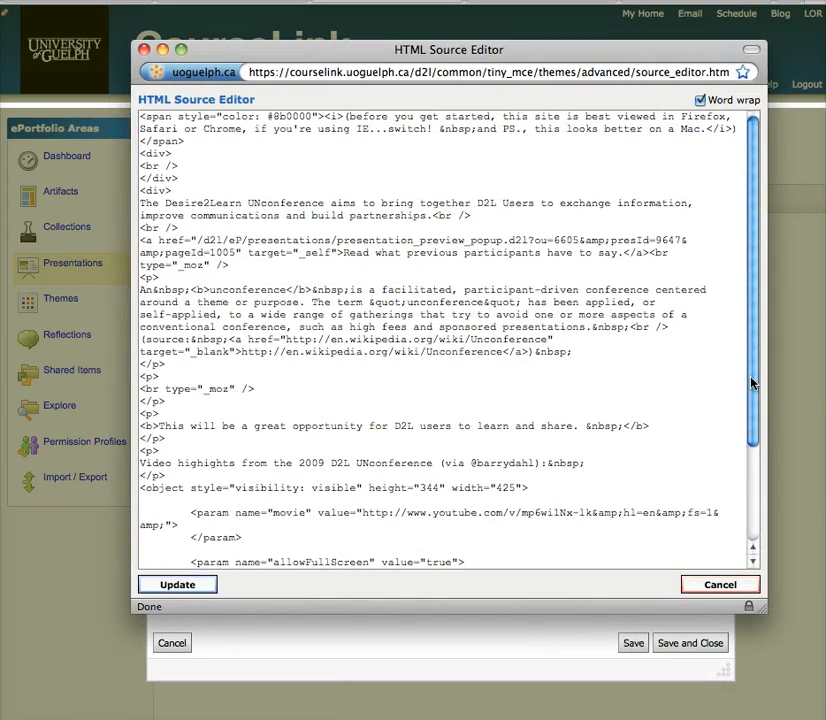
scroll(down, 3)
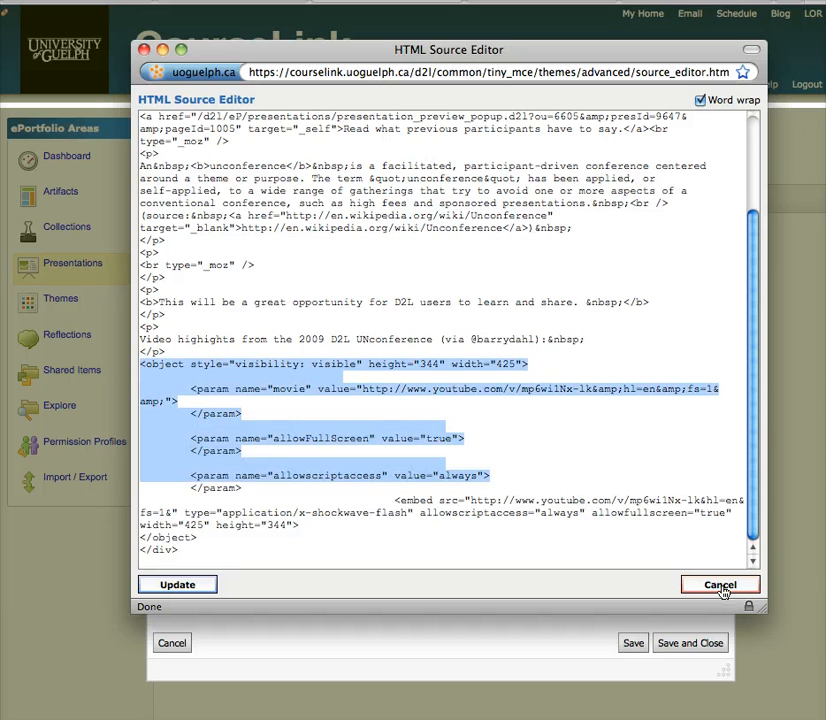
click(720, 584)
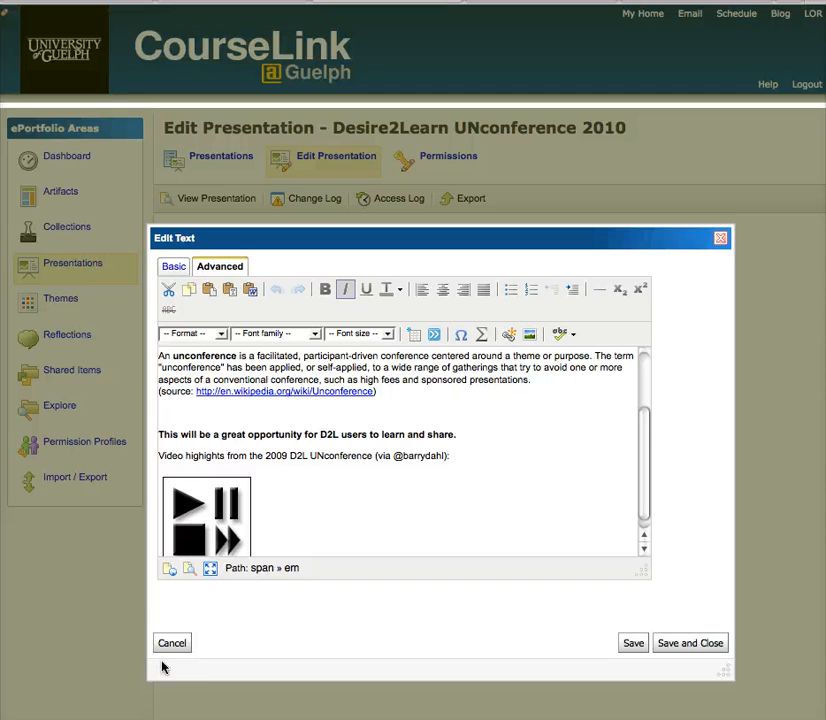
Cancel the text editor and preview the ideas page with its embedded EtherPad wiki.
click(172, 642)
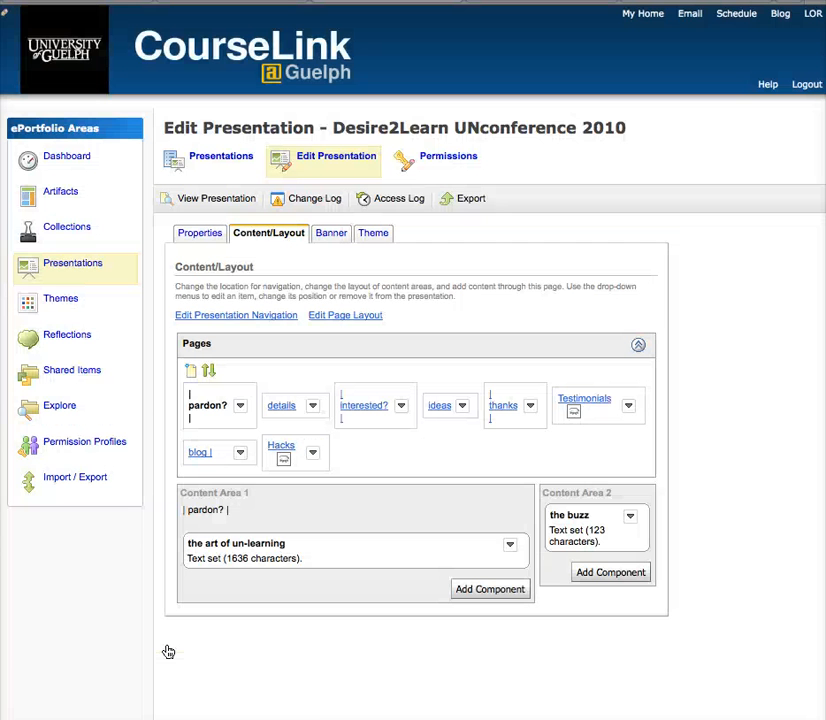
mouse_move(168, 652)
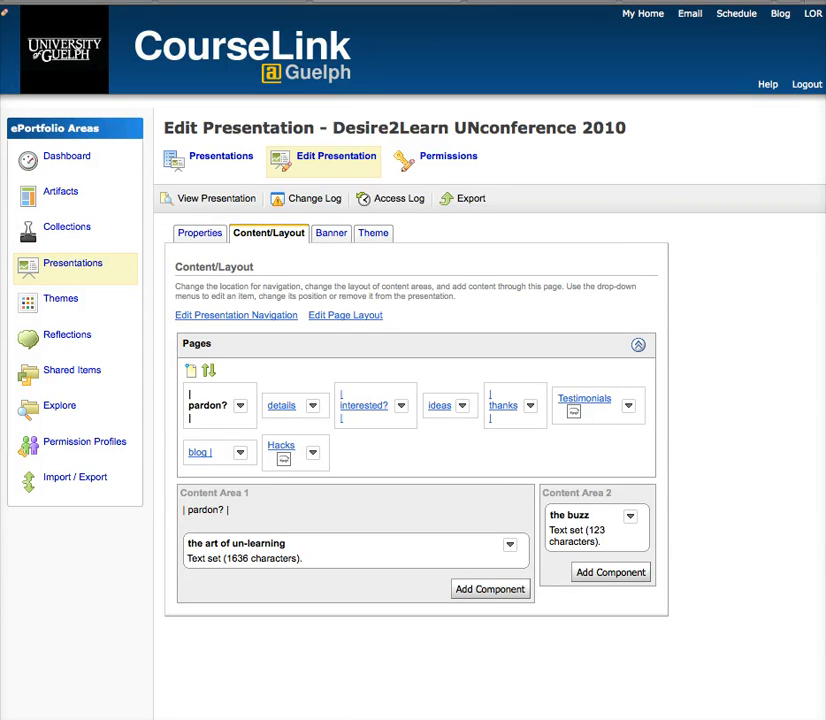
click(218, 198)
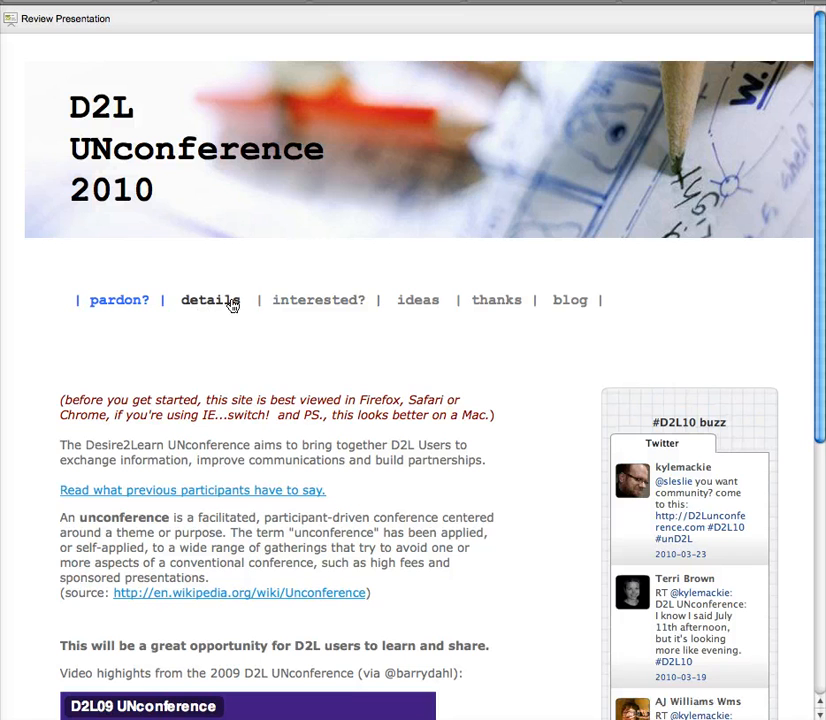
mouse_move(418, 300)
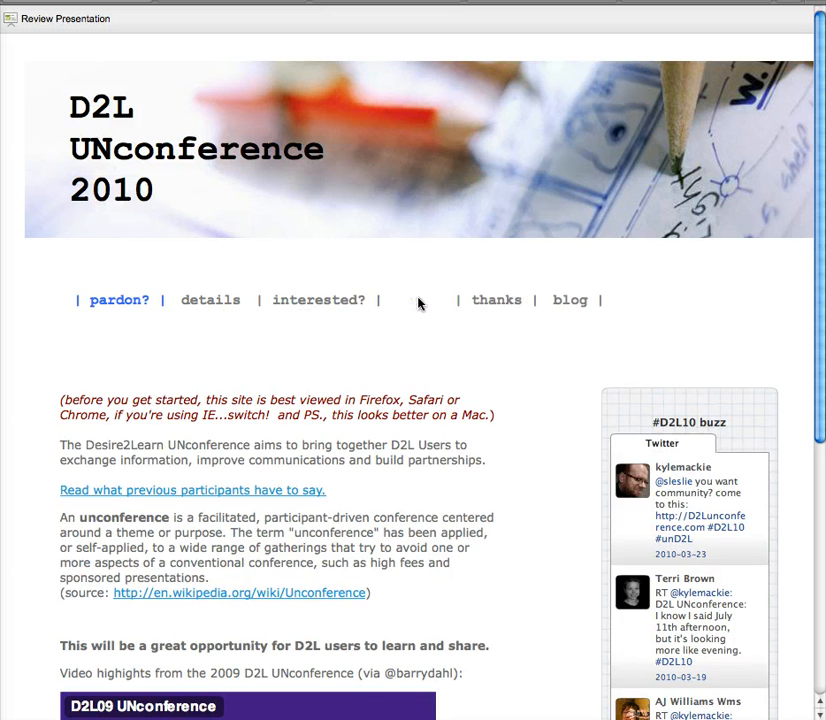
click(418, 300)
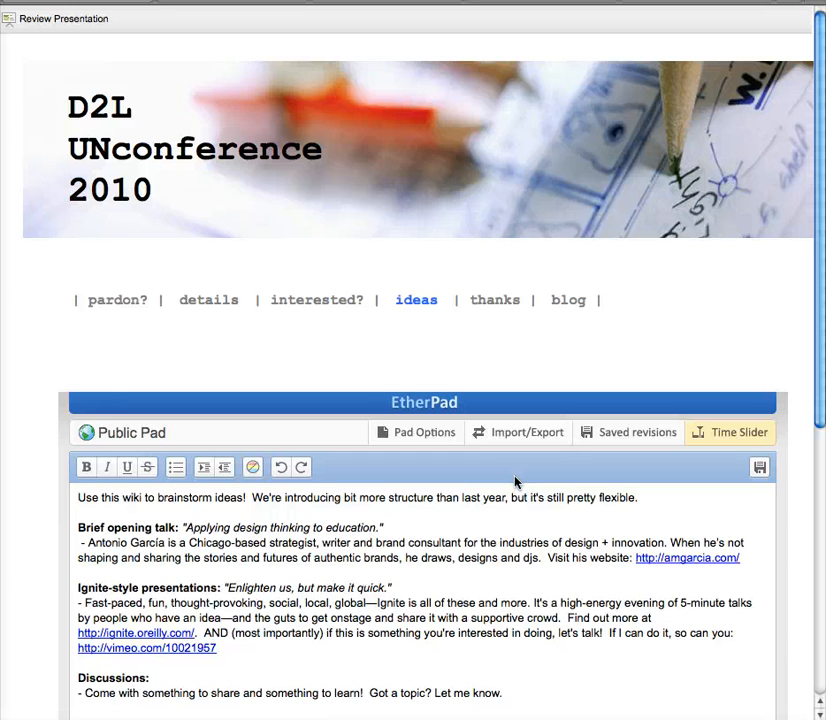
mouse_move(616, 268)
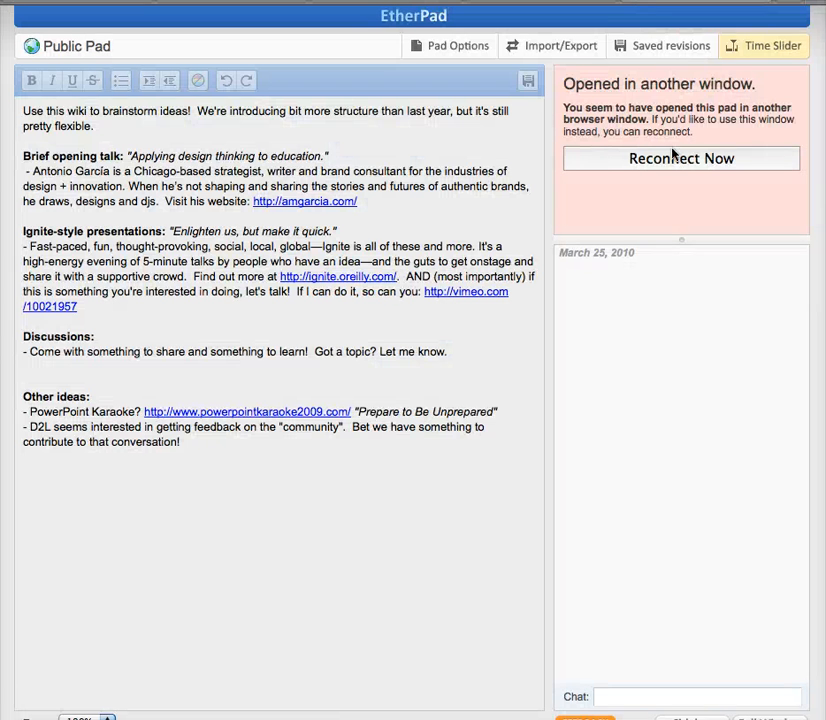
Reconnect to the brainstorming pad so its ideas and discussions show in full.
click(680, 158)
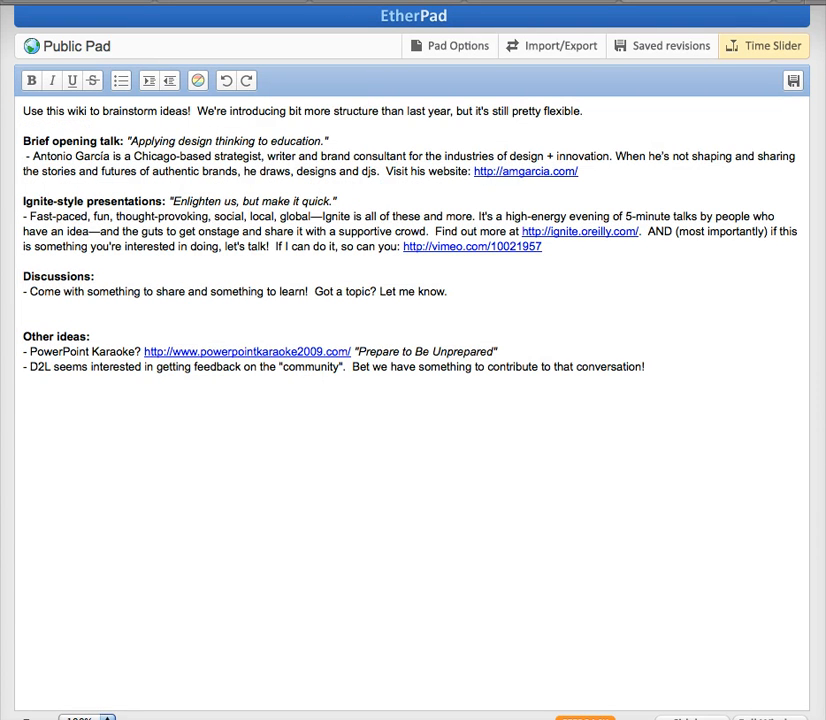
mouse_move(324, 24)
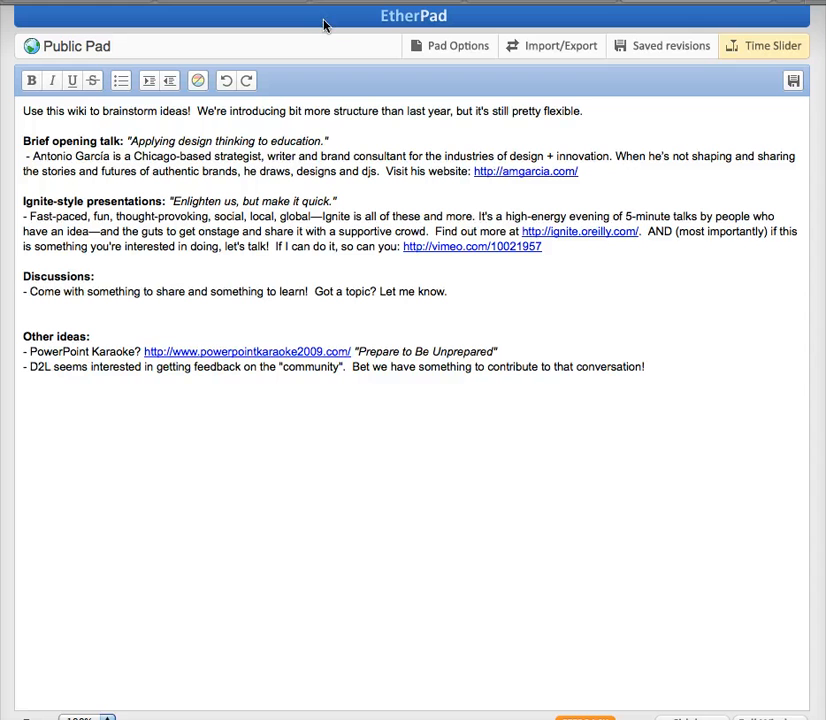
mouse_move(624, 12)
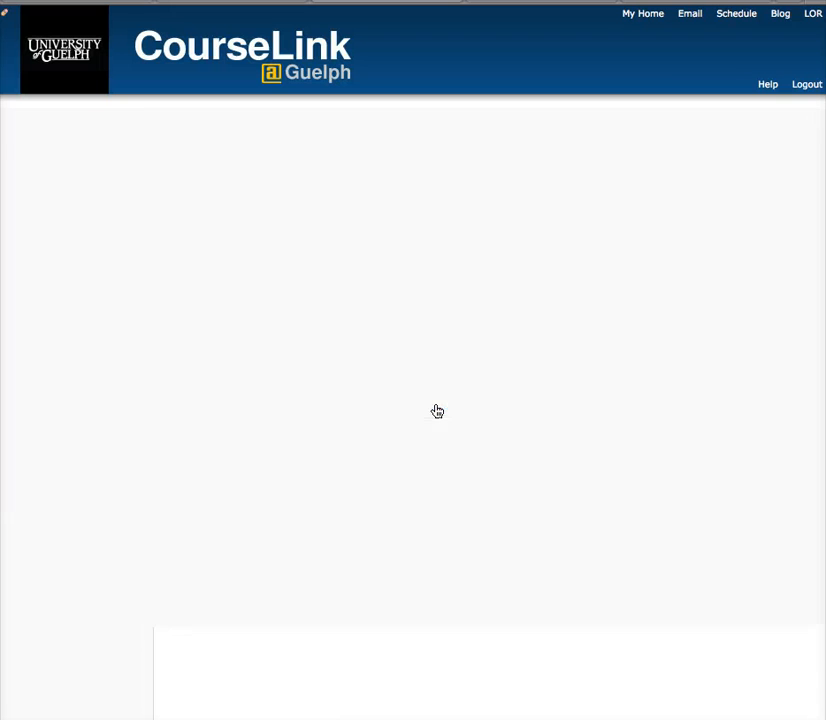
Open the ideas page's WIKI text block in Edit Text mode.
click(632, 544)
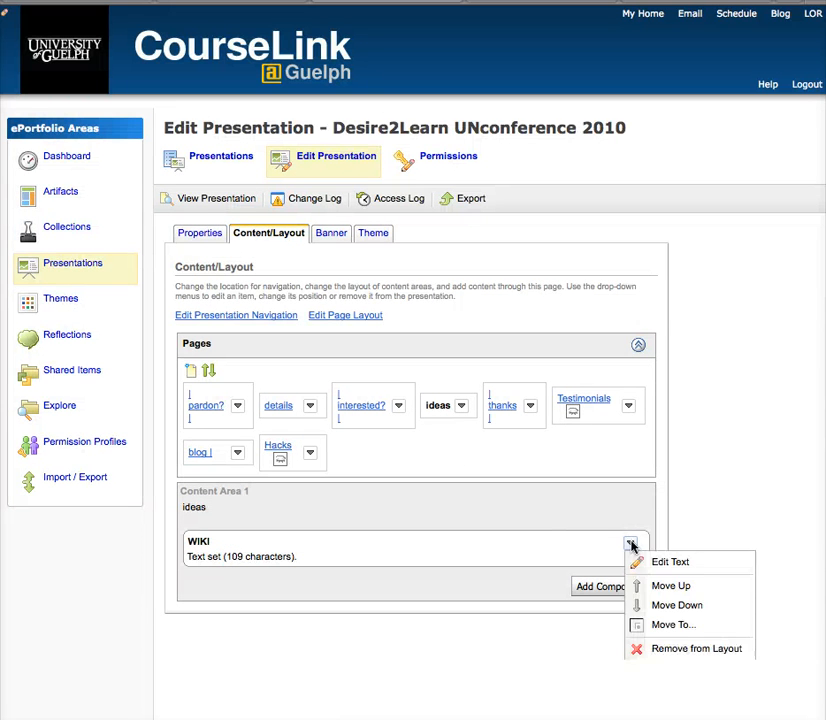
click(670, 560)
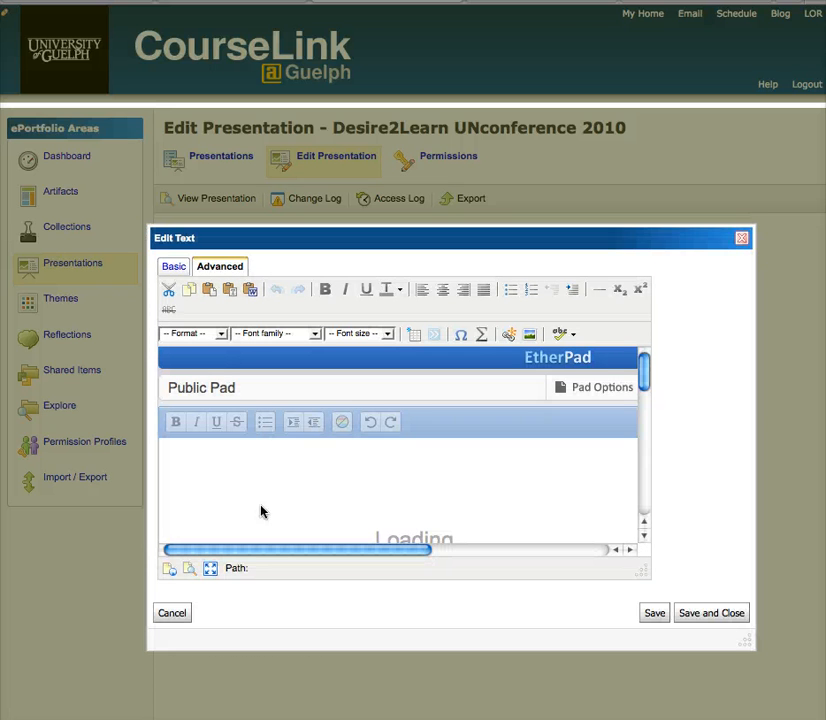
mouse_move(168, 568)
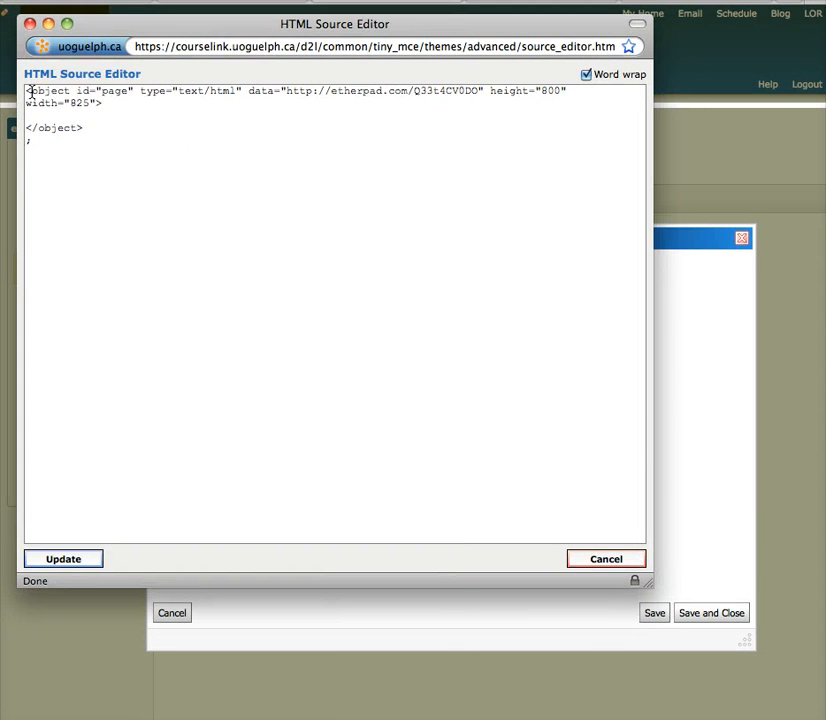
Select the EtherPad object embed code in the HTML source and apply it with Update.
double_click(48, 92)
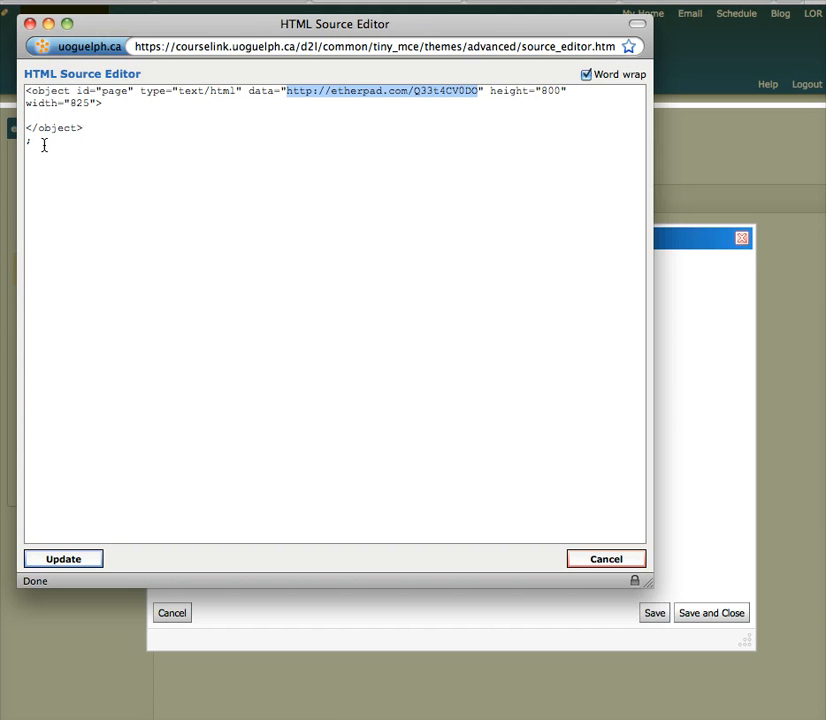
mouse_move(184, 578)
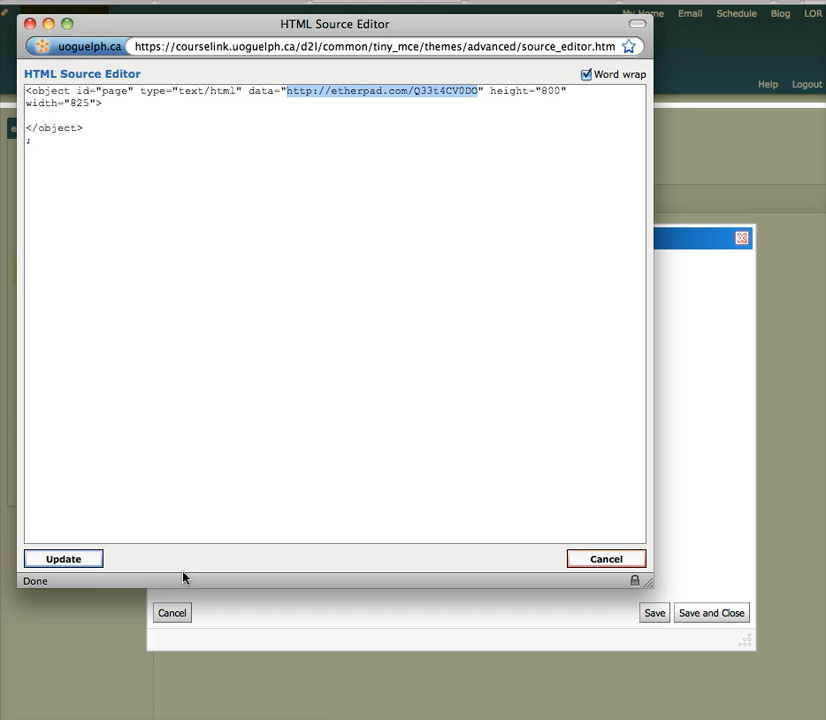
click(62, 558)
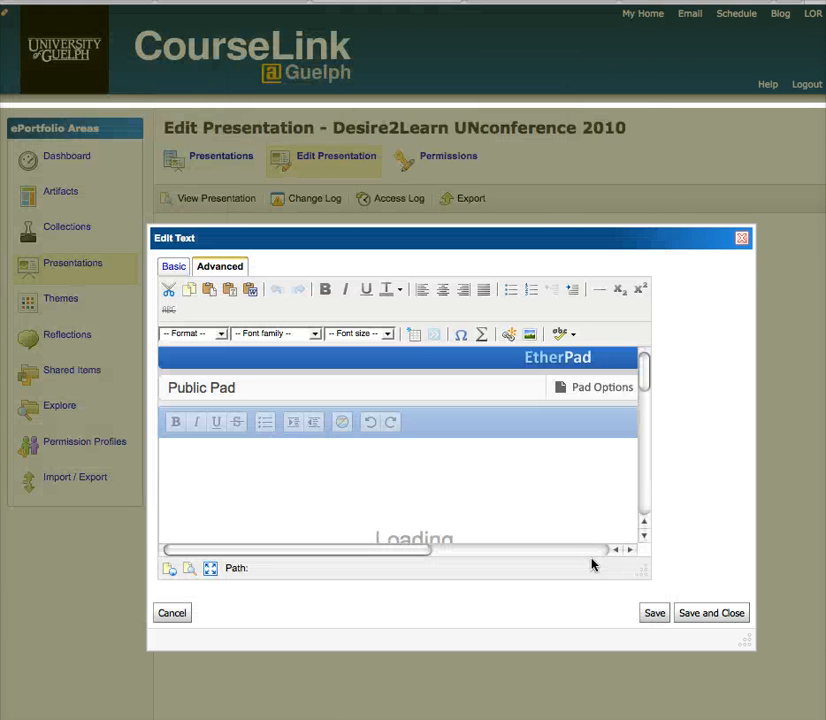
mouse_move(704, 620)
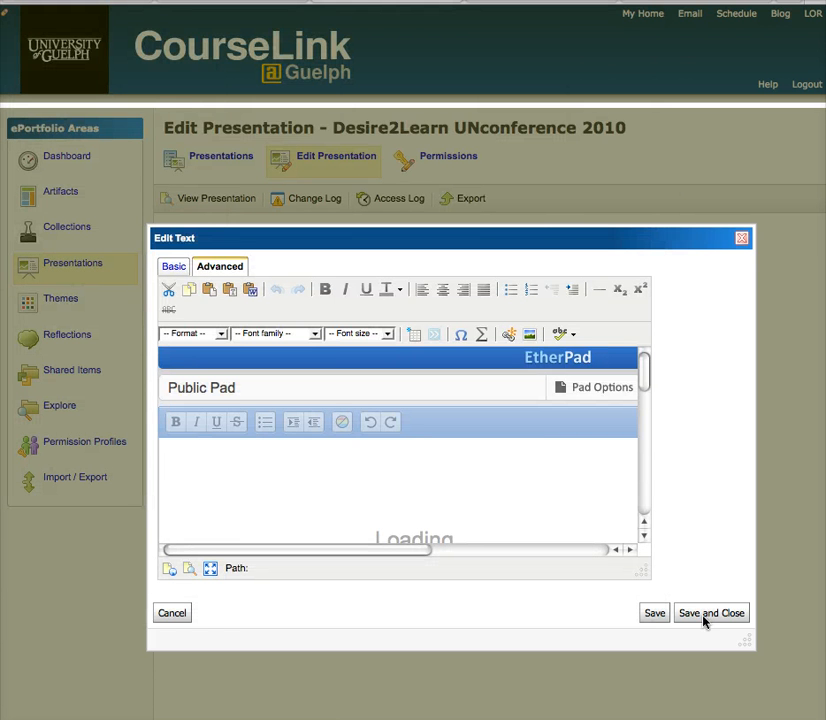
Save and close the wiki text, then preview the presentation's blog page and scroll through it.
click(712, 612)
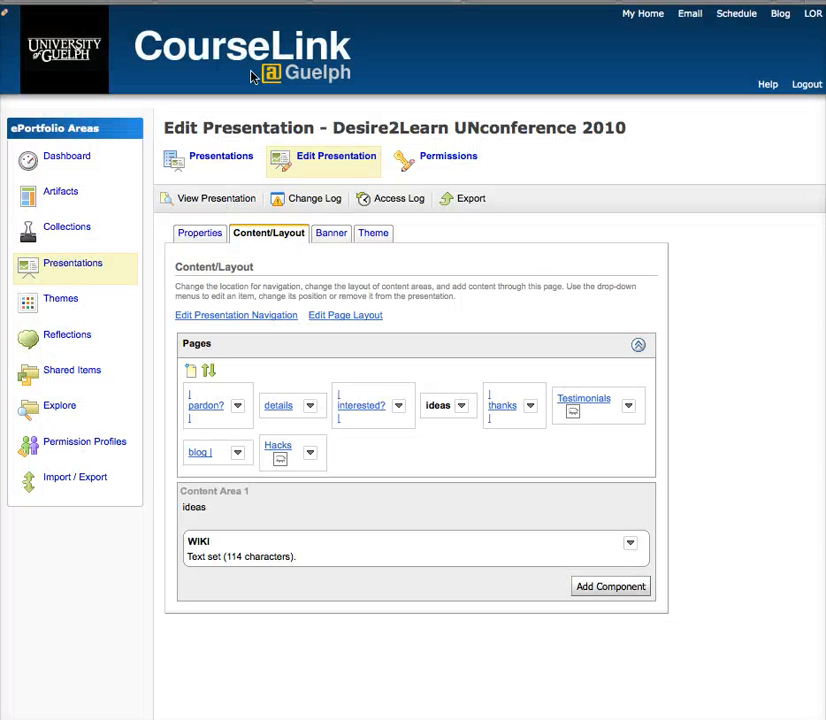
click(216, 198)
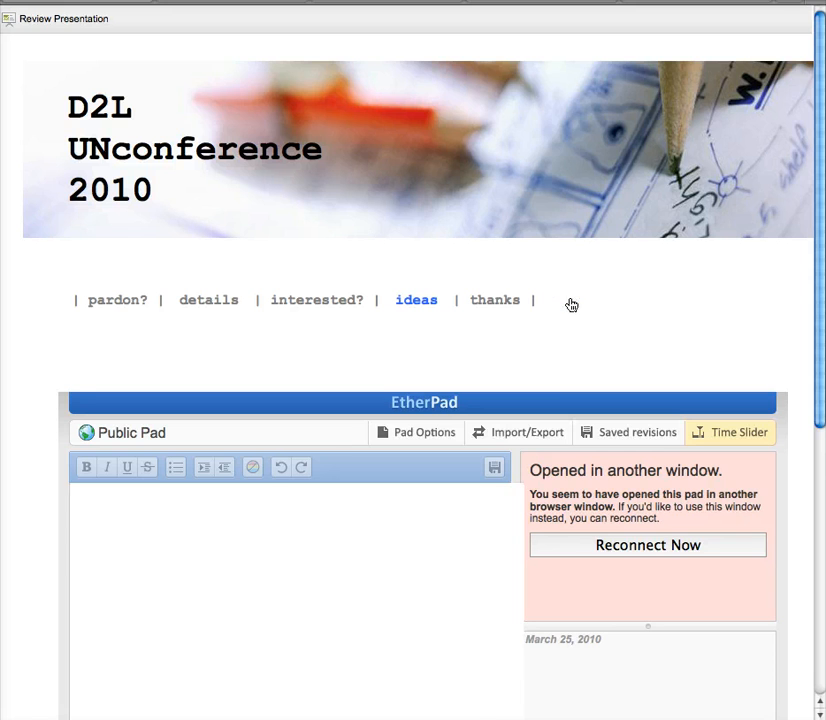
click(570, 300)
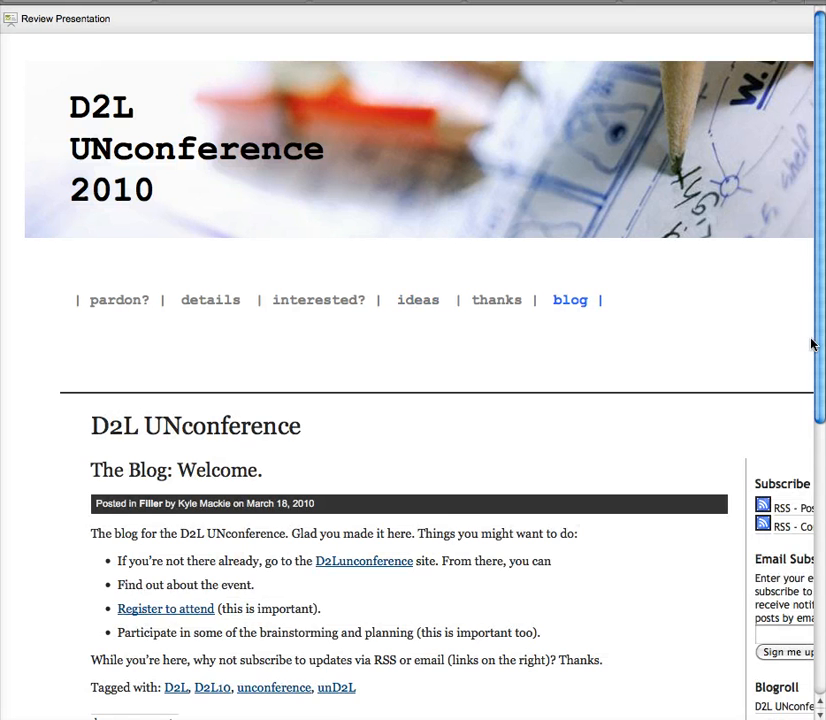
scroll(down, 3)
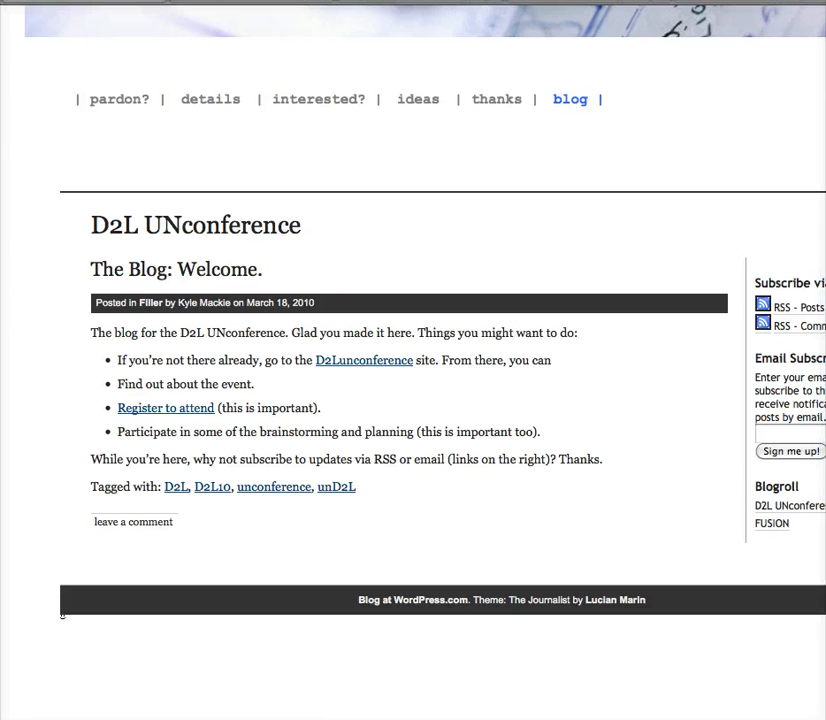
scroll(up, 3)
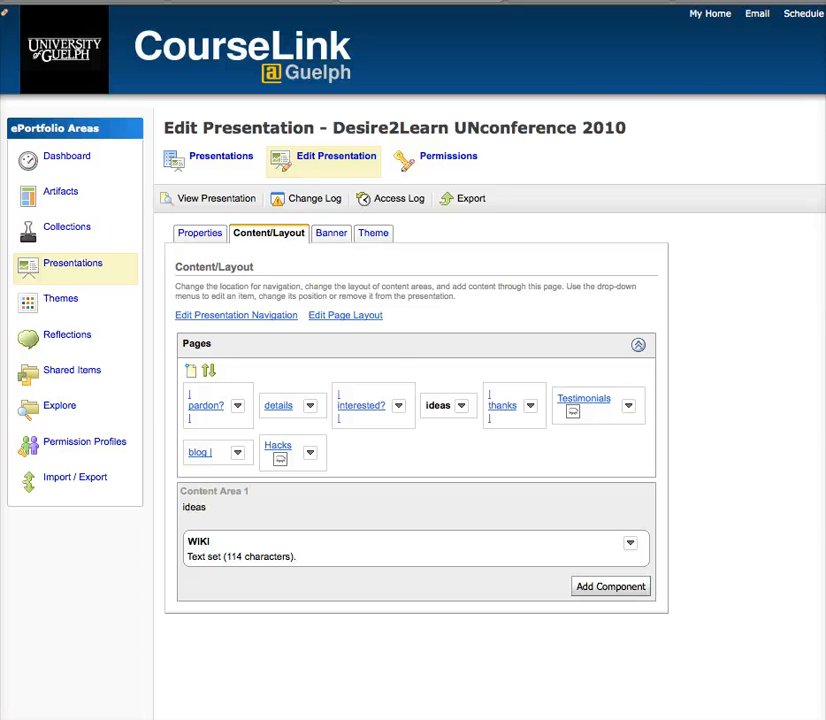
Preview the pardon? page and follow the previous participants link to the 2009 testimonials pad.
click(216, 198)
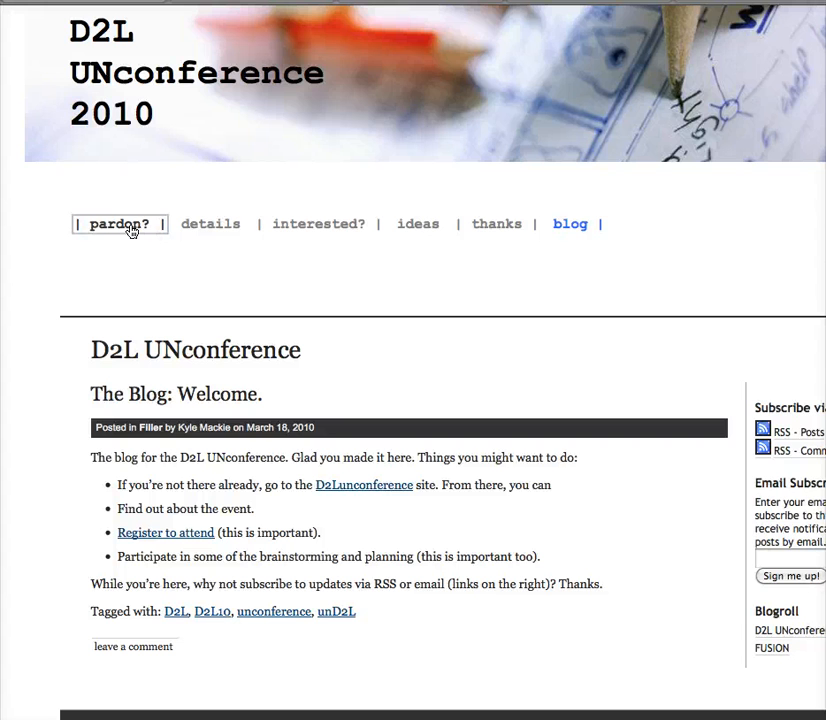
click(120, 224)
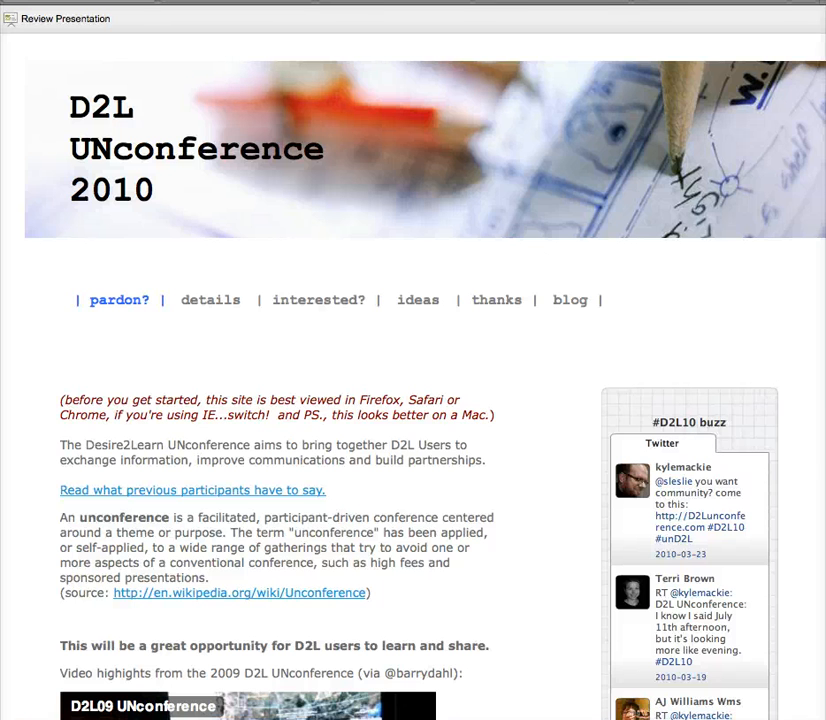
mouse_move(504, 552)
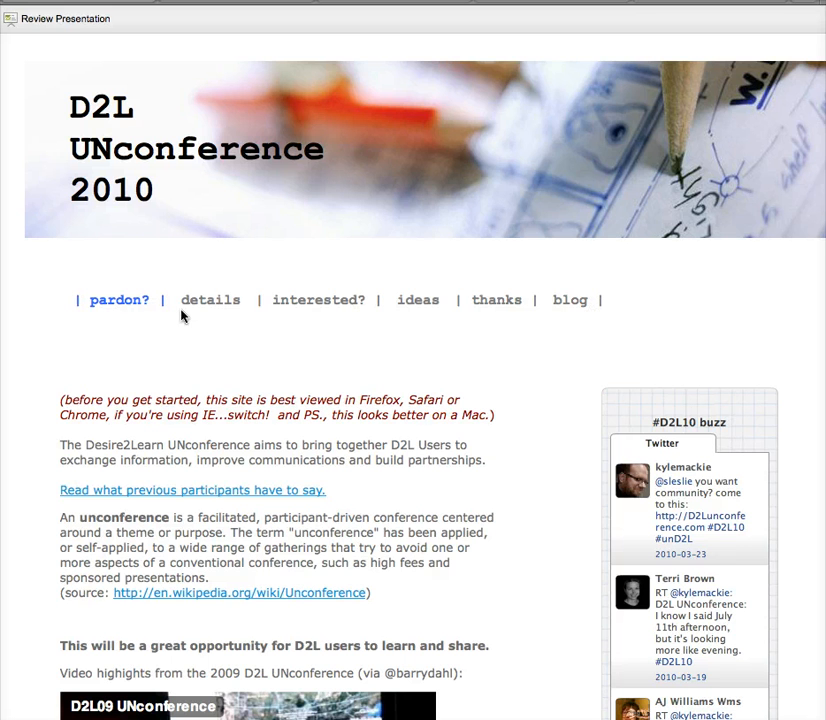
mouse_move(344, 512)
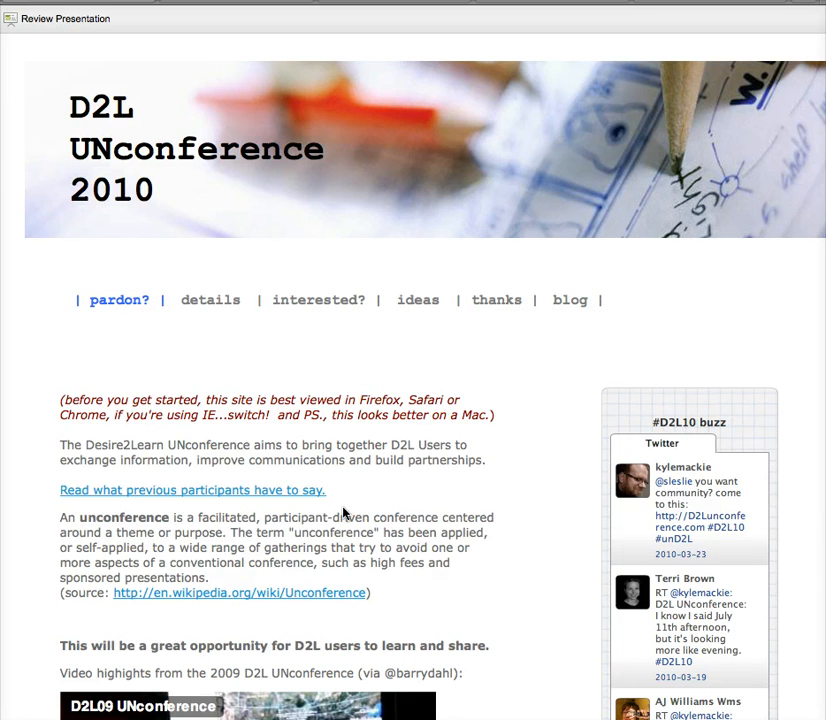
mouse_move(248, 496)
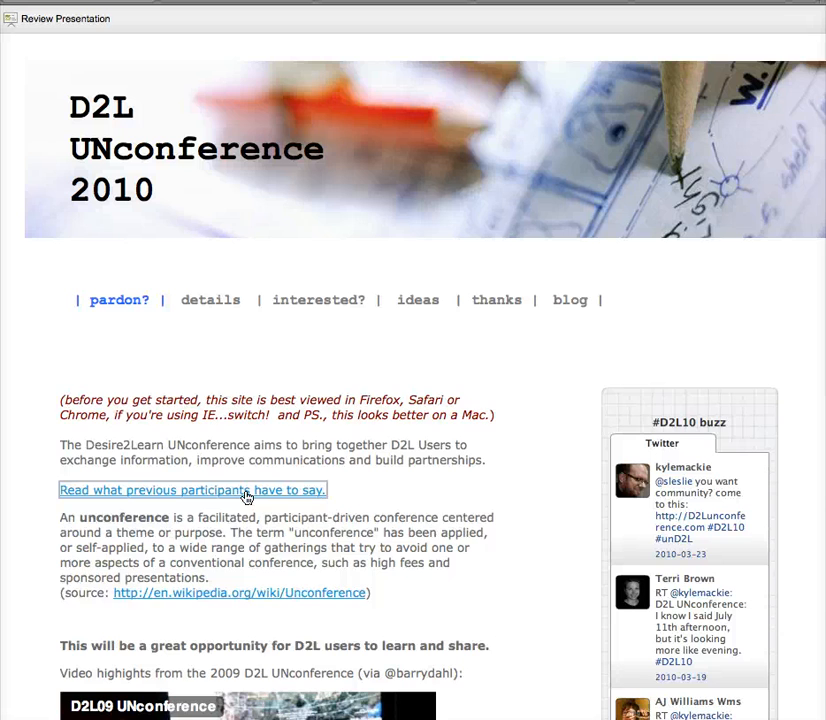
click(192, 490)
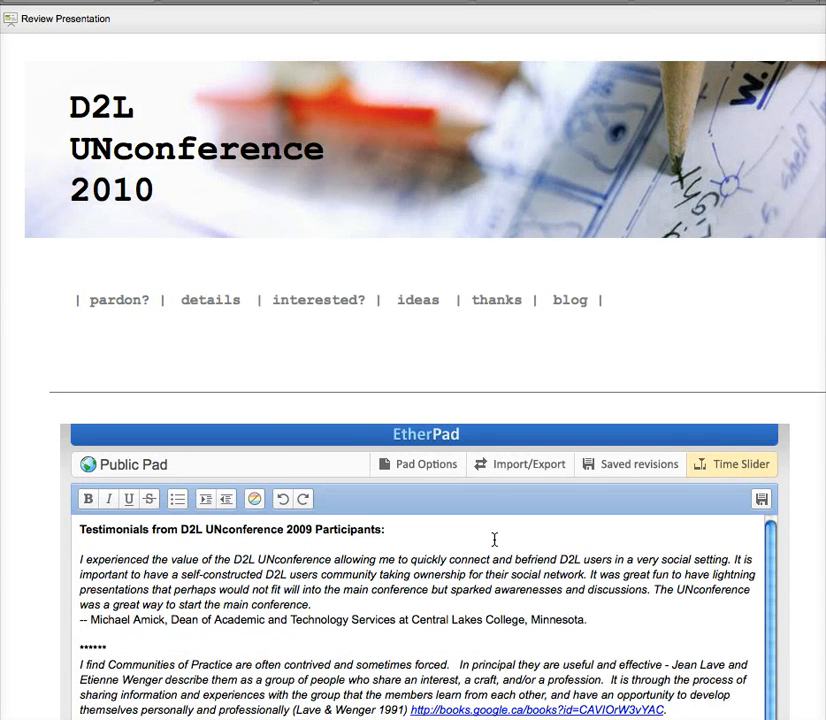
mouse_move(488, 504)
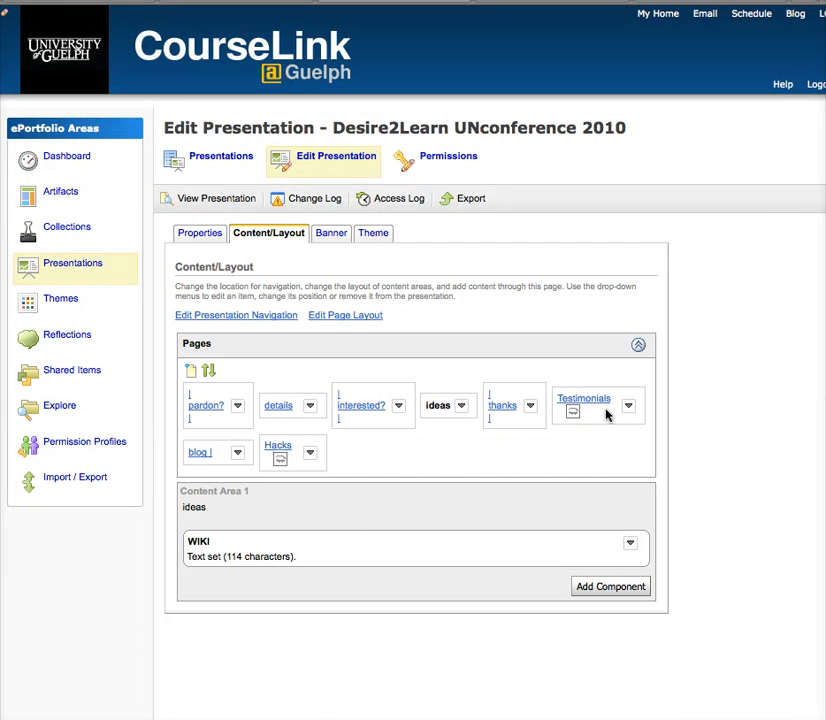
mouse_move(576, 420)
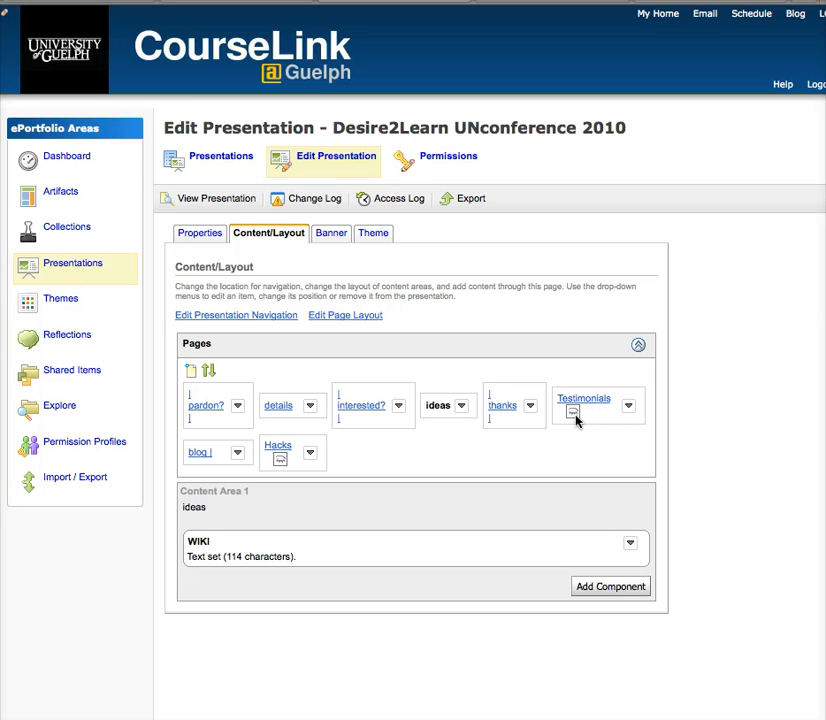
mouse_move(572, 412)
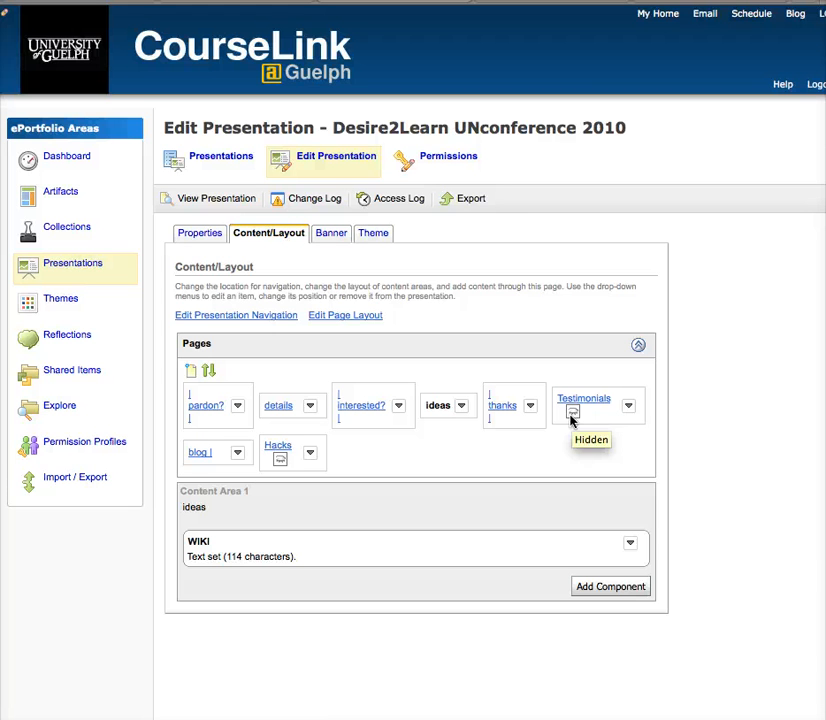
mouse_move(418, 228)
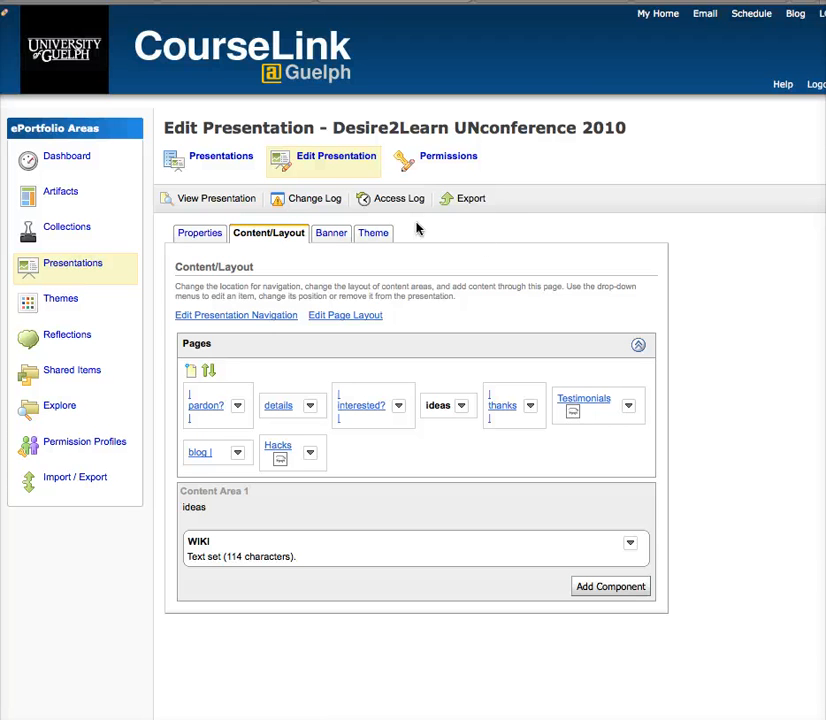
Preview the presentation showing Testimonials hidden from the page navigation.
click(218, 198)
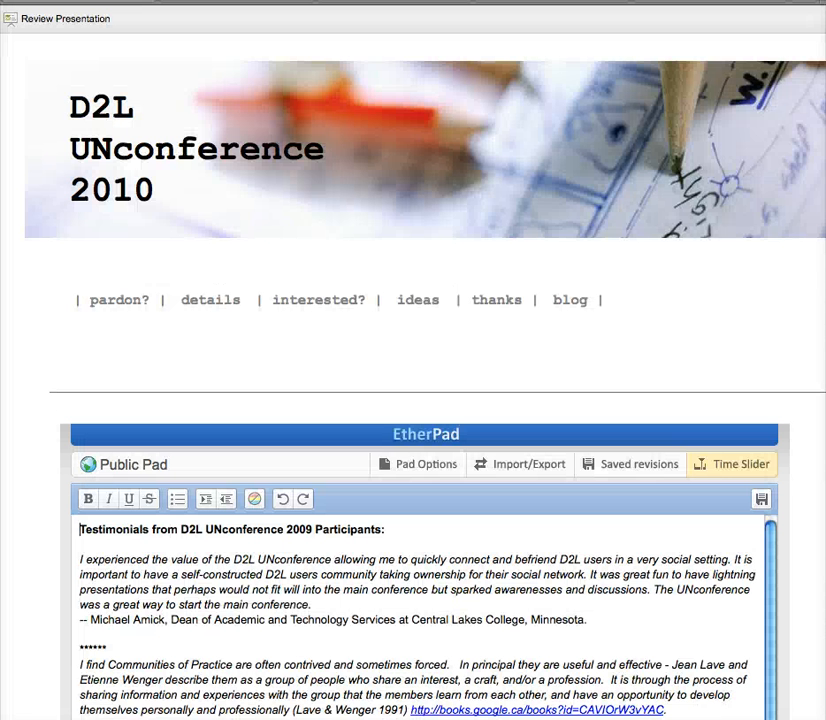
mouse_move(496, 316)
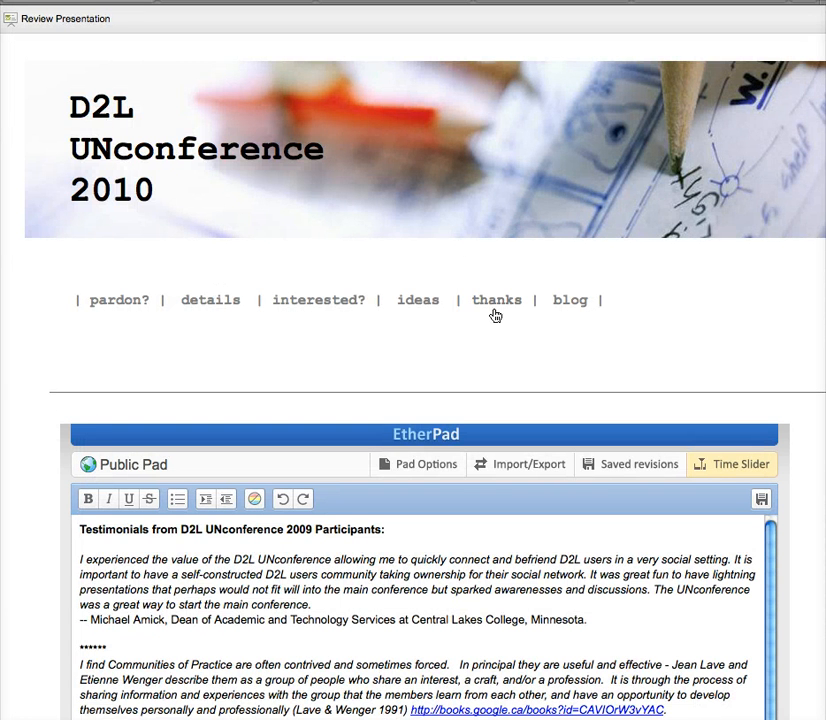
mouse_move(418, 300)
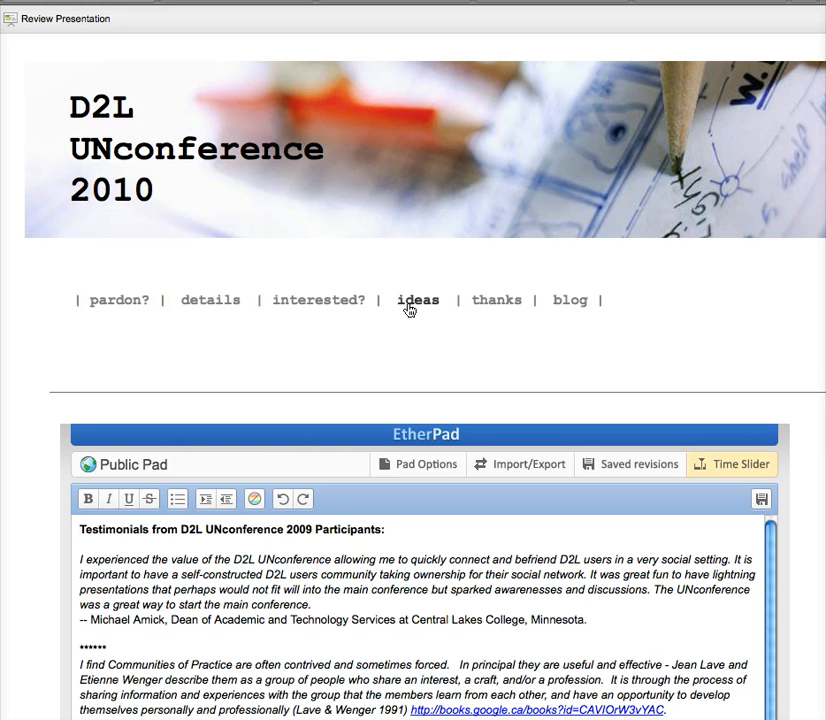
mouse_move(418, 300)
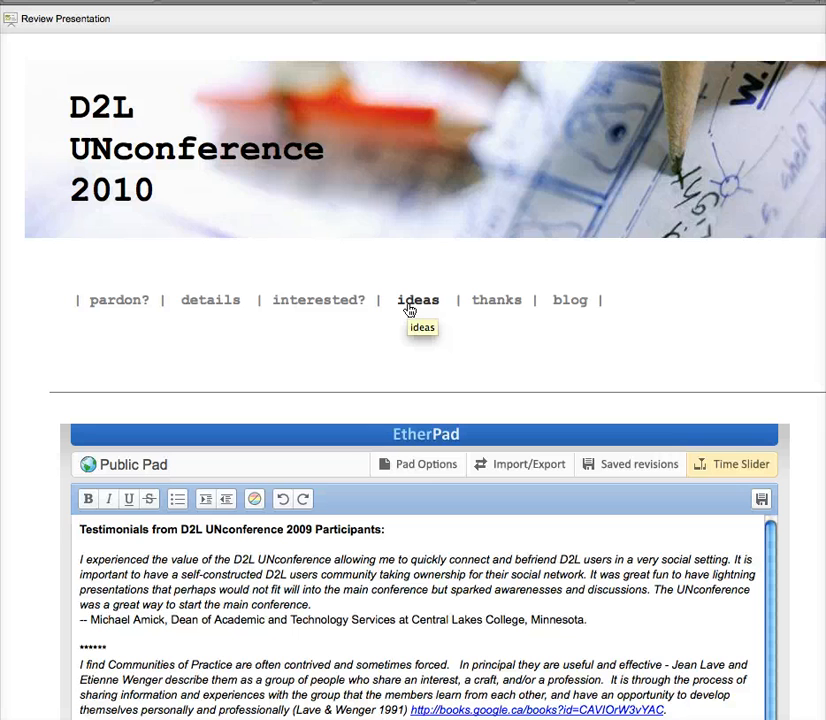
mouse_move(318, 300)
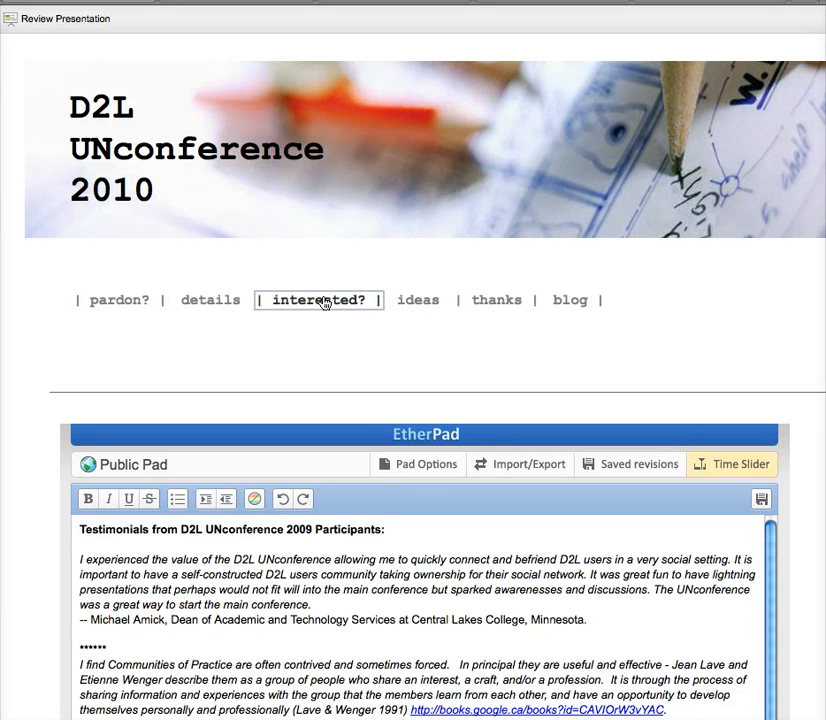
mouse_move(318, 300)
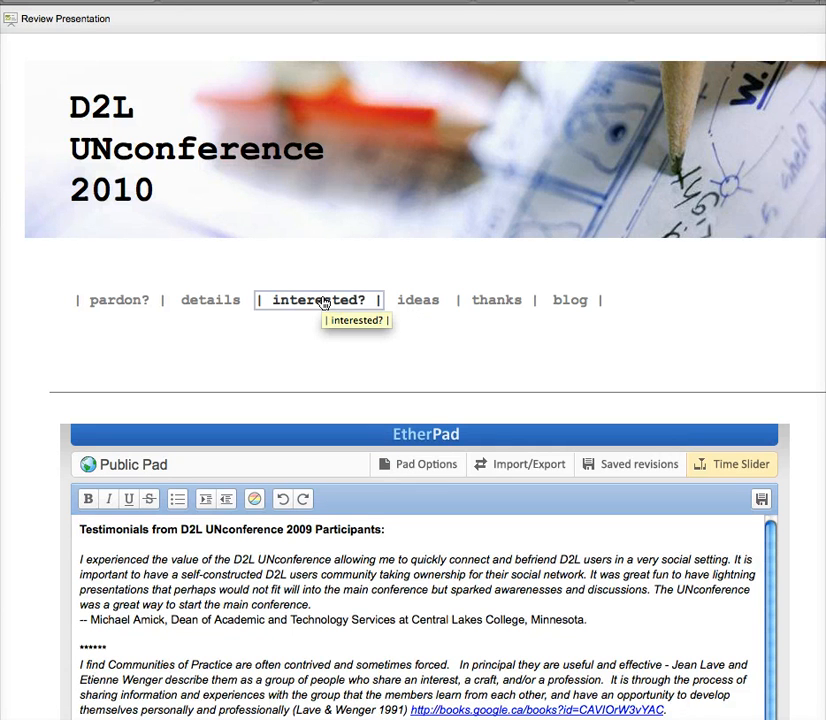
mouse_move(318, 516)
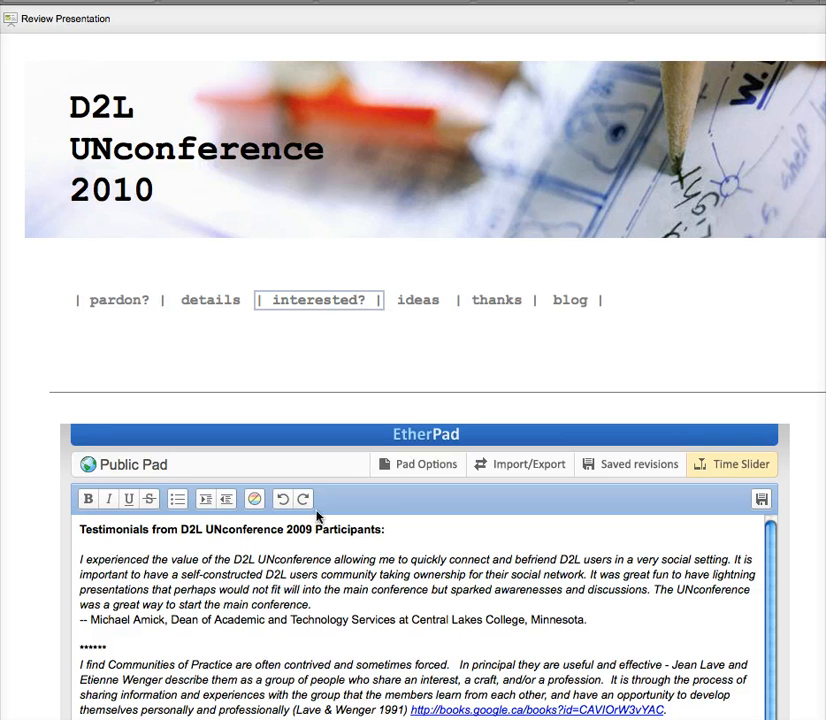